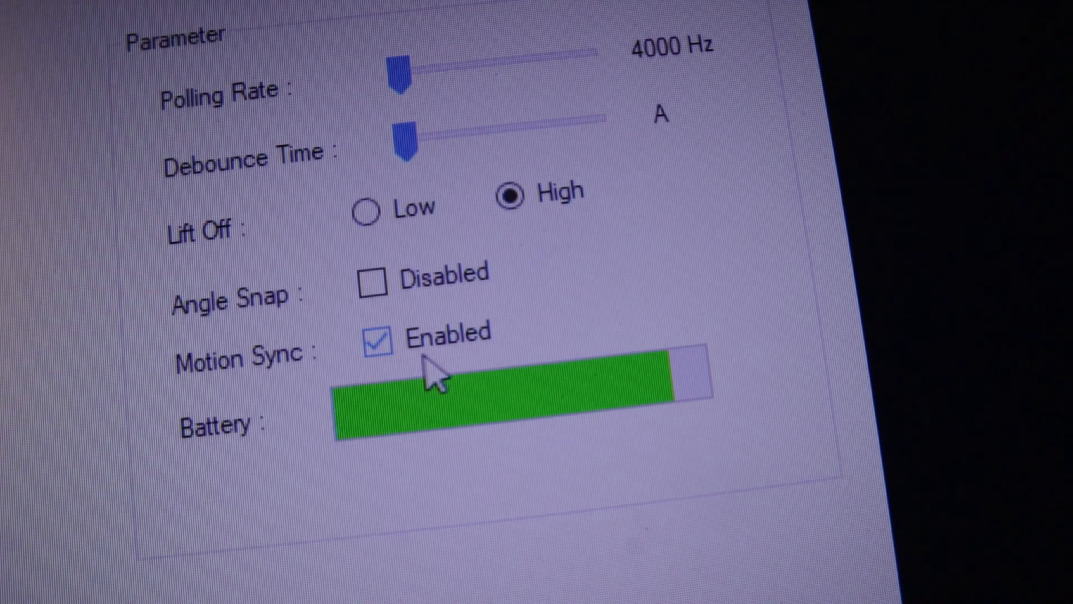
Lower the Polling Rate slider from 4000 Hz to 1000 Hz, keeping LED off and 800 DPI active.
scroll(down, 3)
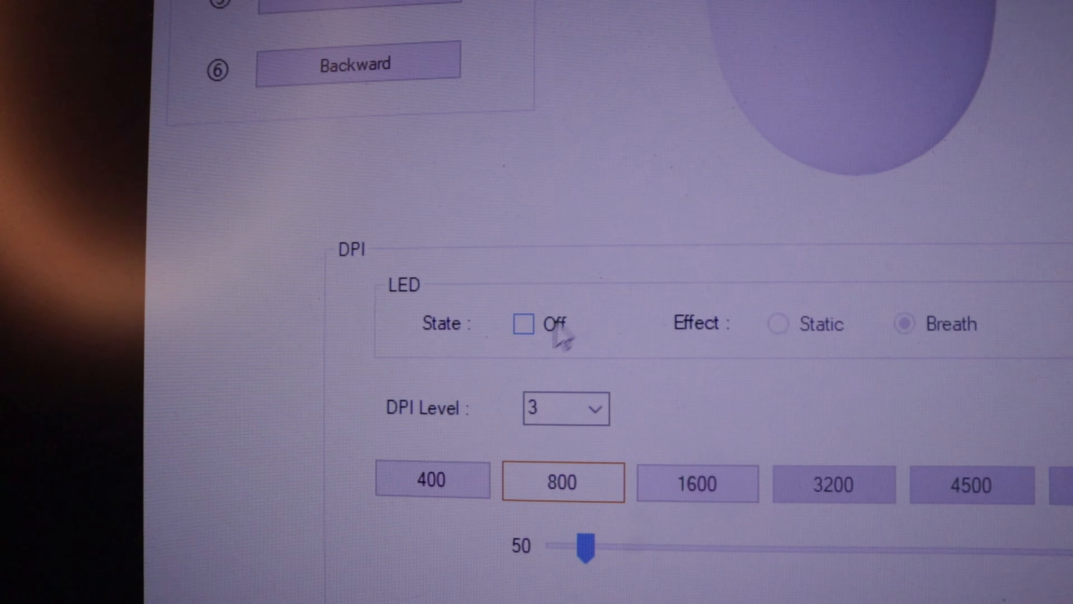
click(524, 323)
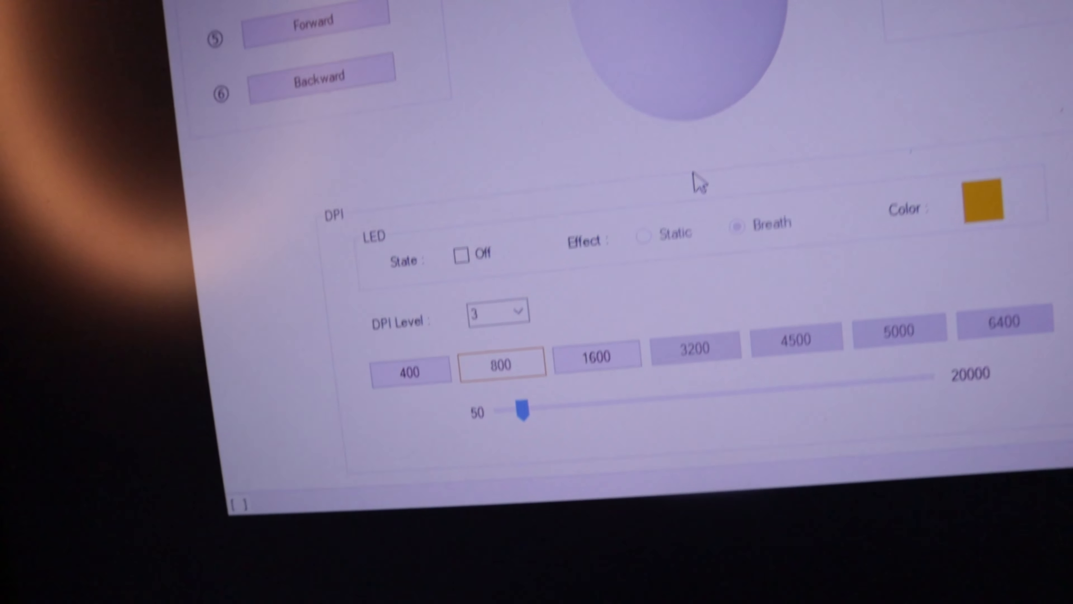
scroll(down, 3)
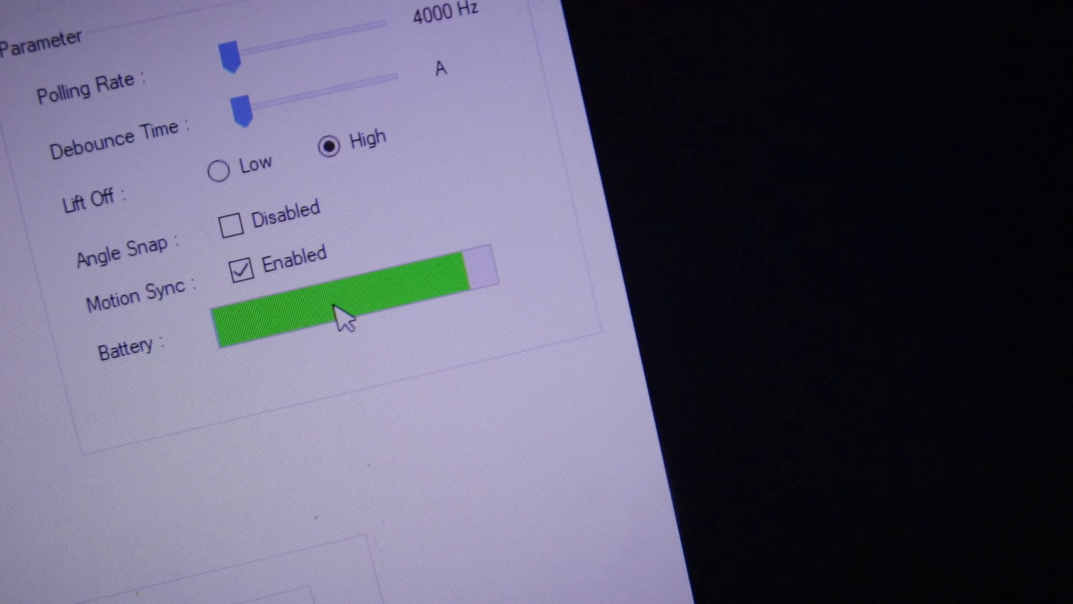
scroll(down, 3)
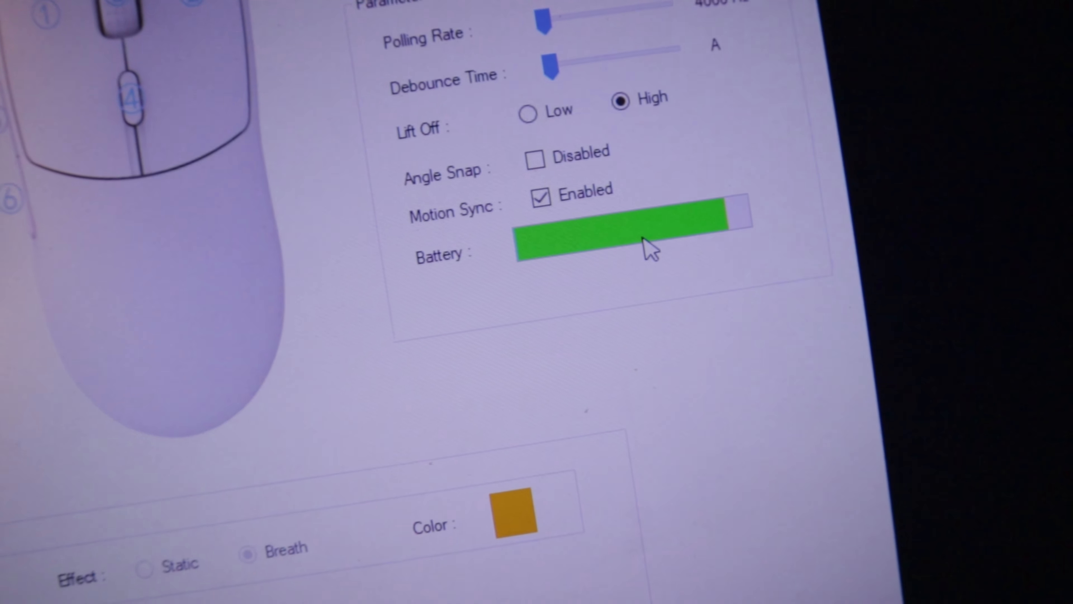
scroll(down, 3)
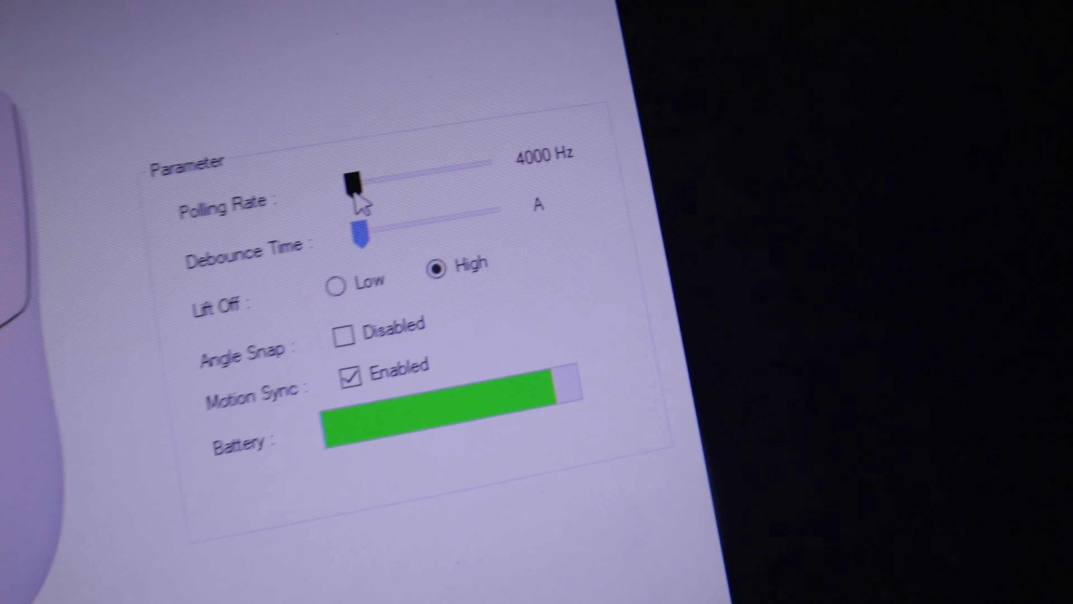
drag(353, 180, 441, 170)
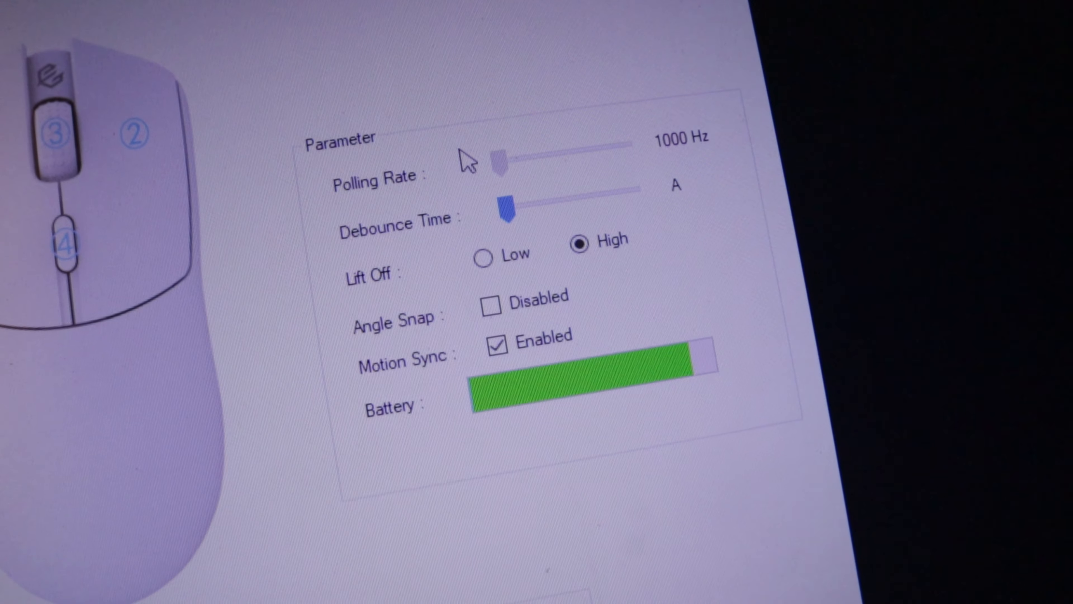
scroll(down, 3)
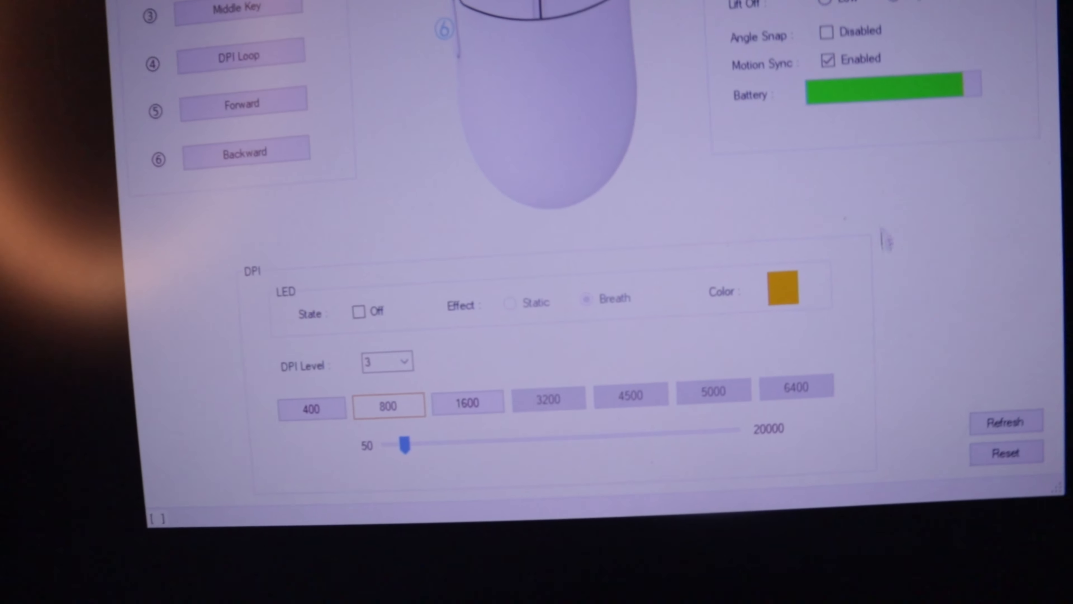